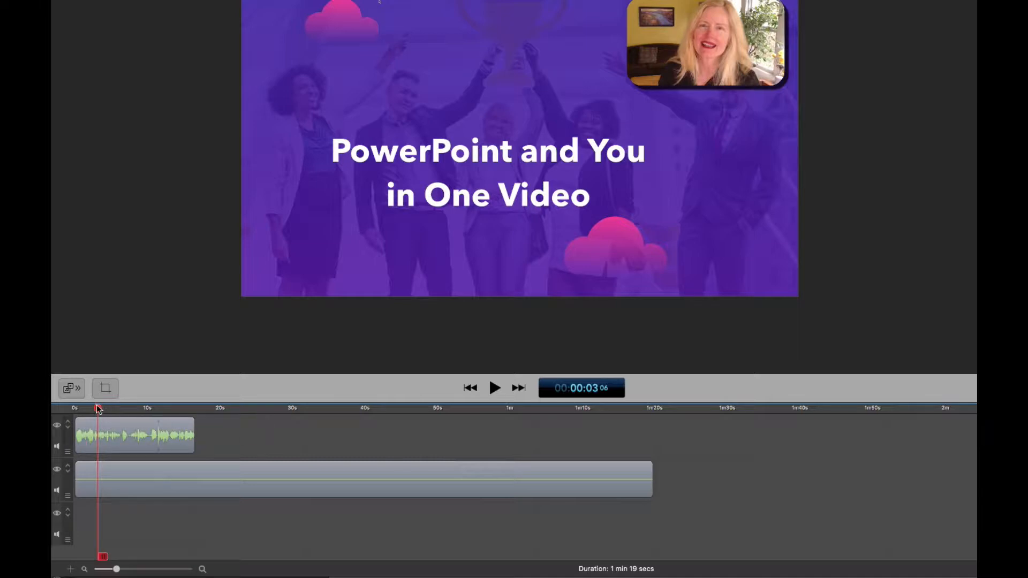
Select the presenter webcam clip over the purple slide to enlarge it.
{"action": "left_click", "coordinate": [410, 408]}
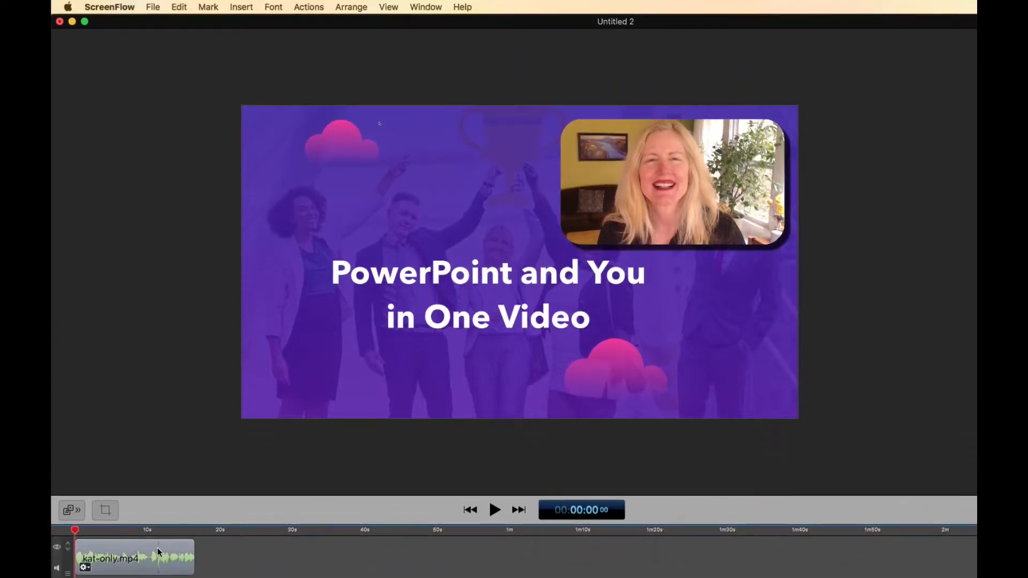
Paste a copy of the kat-only.mp4 webcam clip from the Edit menu.
{"action": "left_click", "coordinate": [178, 7]}
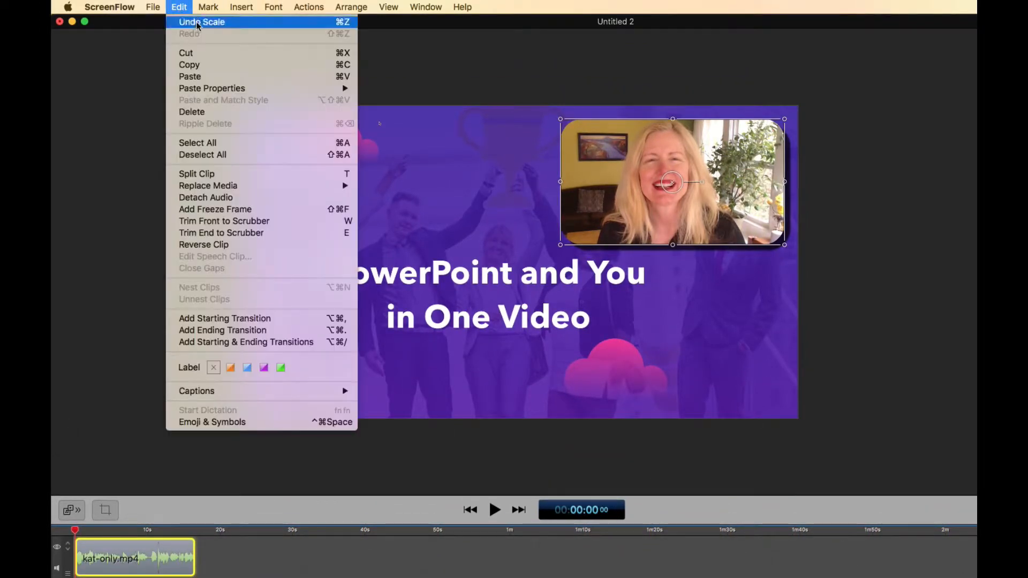
{"action": "mouse_move", "coordinate": [190, 77]}
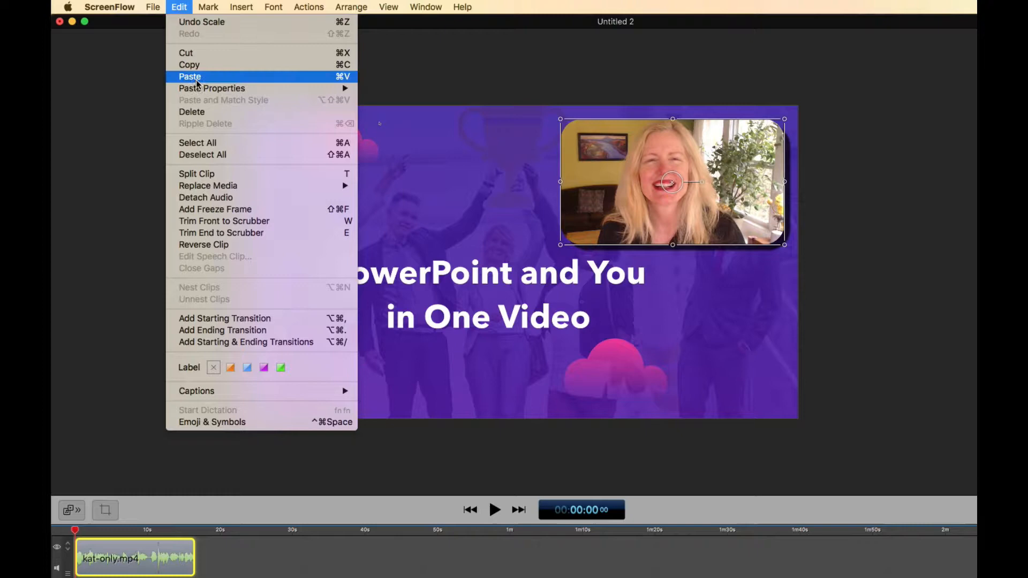
{"action": "left_click", "coordinate": [190, 77]}
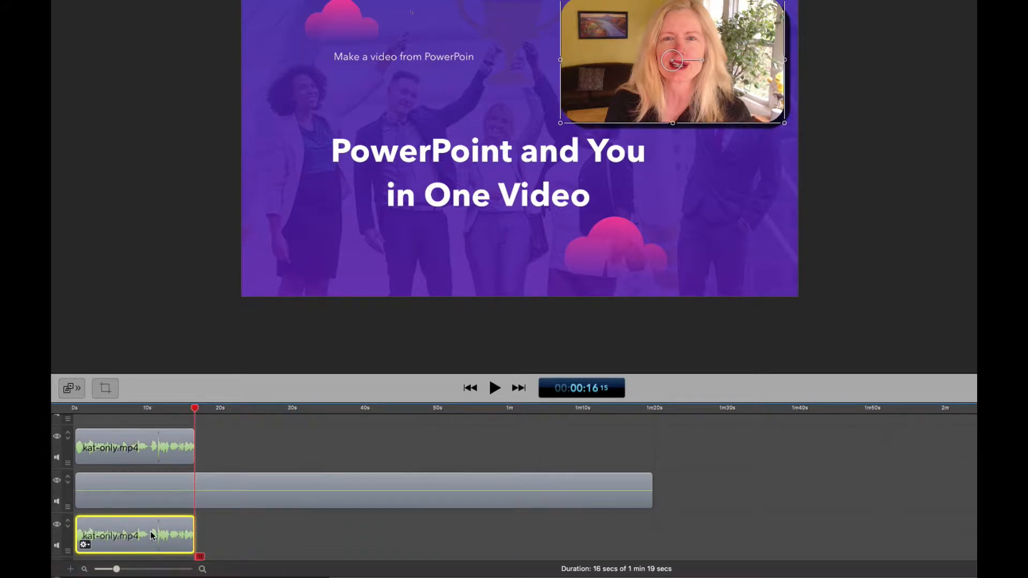
Adjust a setting in the upper clip's video properties.
{"action": "left_click", "coordinate": [773, 17]}
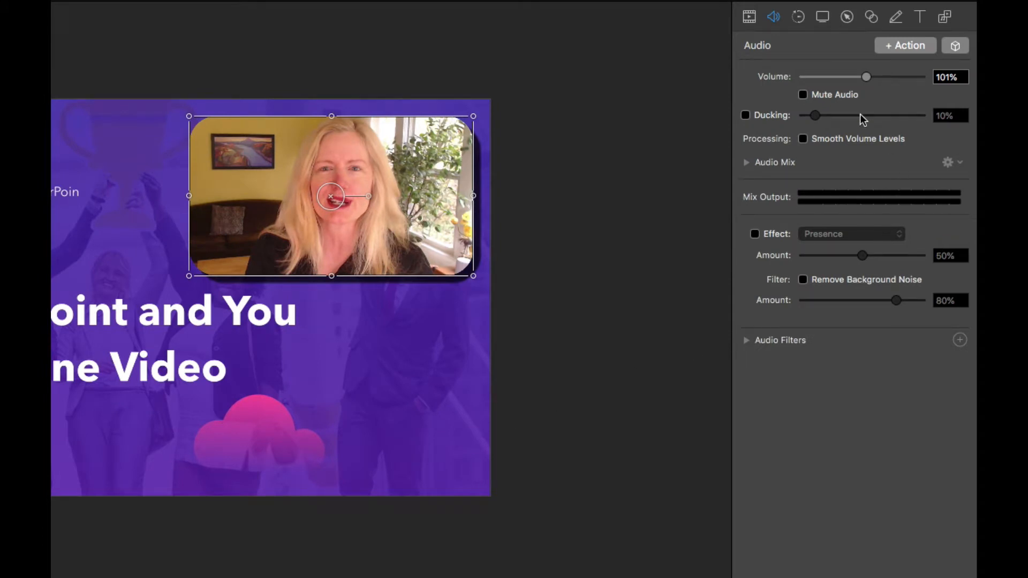
{"action": "left_click", "coordinate": [748, 16]}
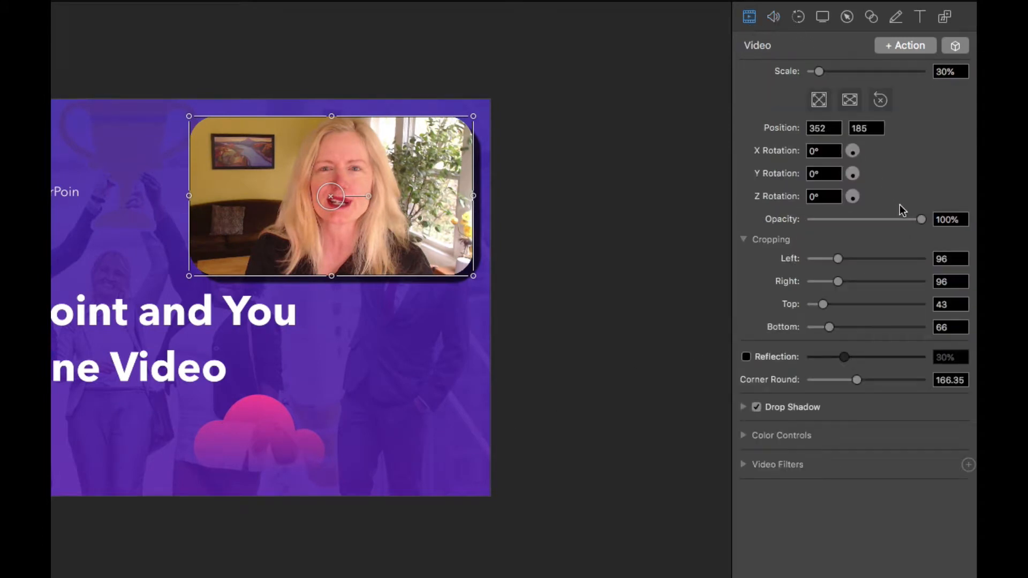
{"action": "left_click_drag", "start_coordinate": [922, 219], "coordinate": [811, 219]}
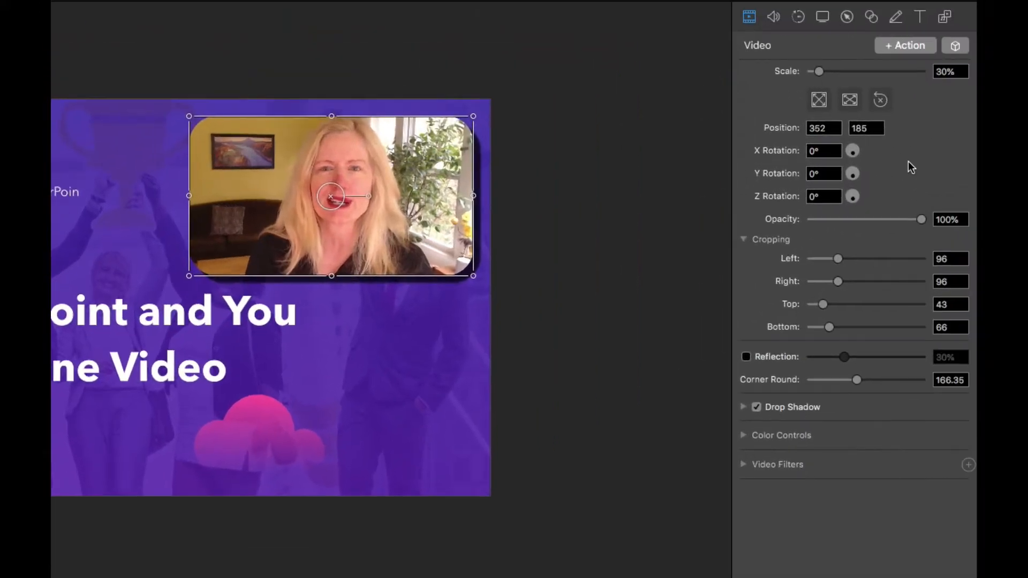
Set the upper kat-only.mp4 clip's volume to 0 in the audio properties.
{"action": "left_click", "coordinate": [774, 17]}
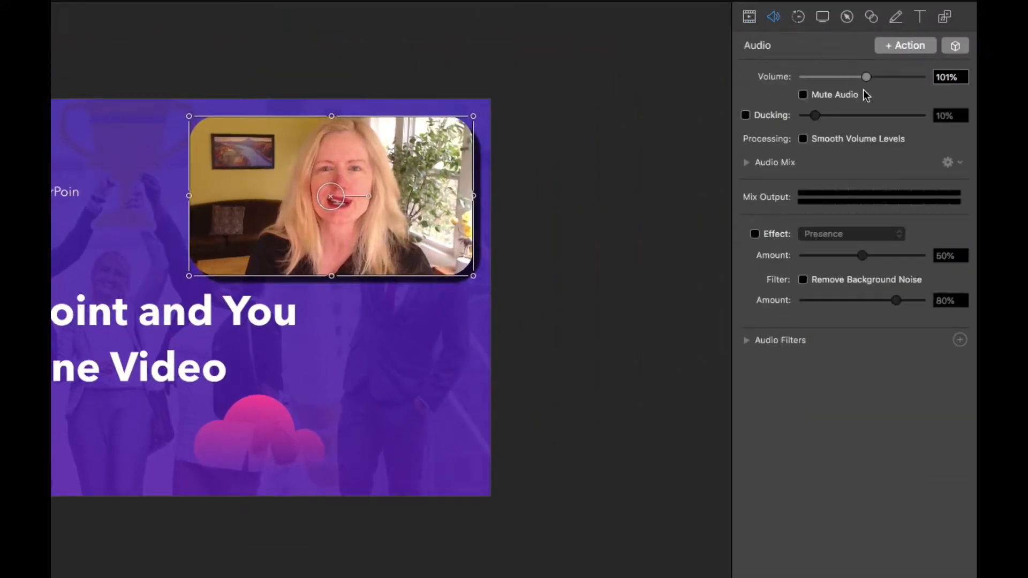
{"action": "left_click_drag", "start_coordinate": [867, 77], "coordinate": [803, 77]}
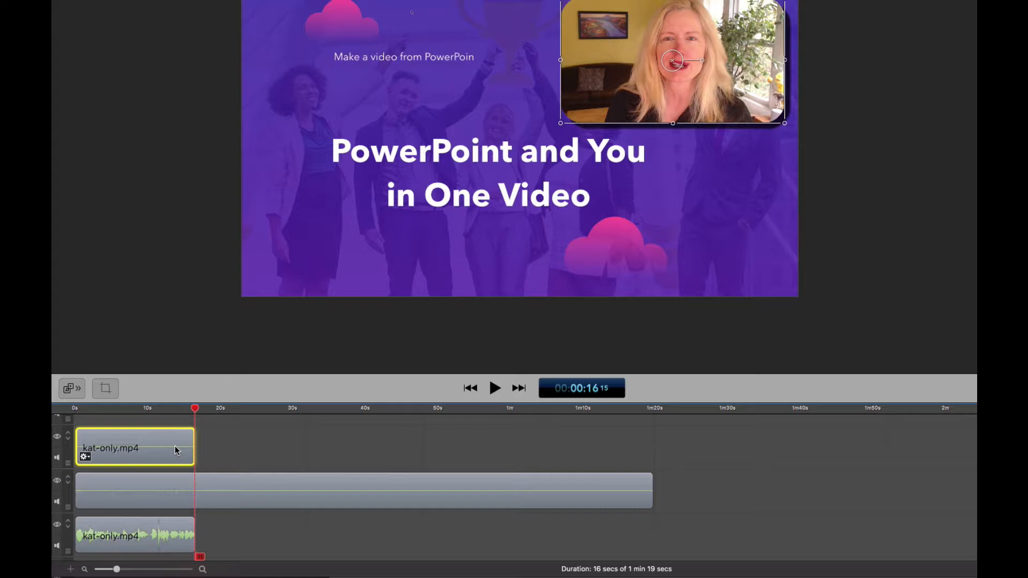
Add an ending transition to the upper kat-only.mp4 clip from its context menu.
{"action": "right_click", "coordinate": [134, 446]}
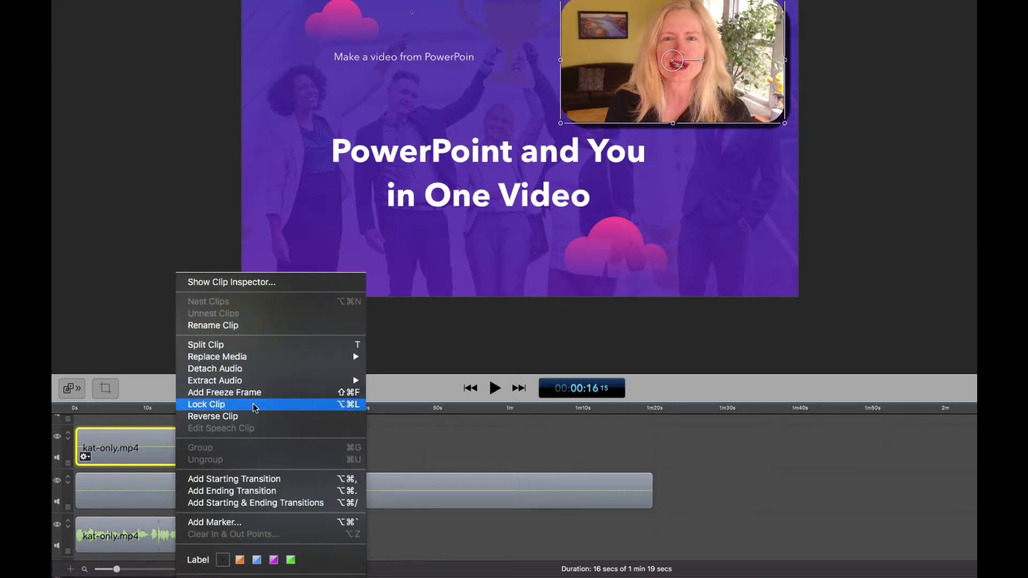
{"action": "mouse_move", "coordinate": [264, 491]}
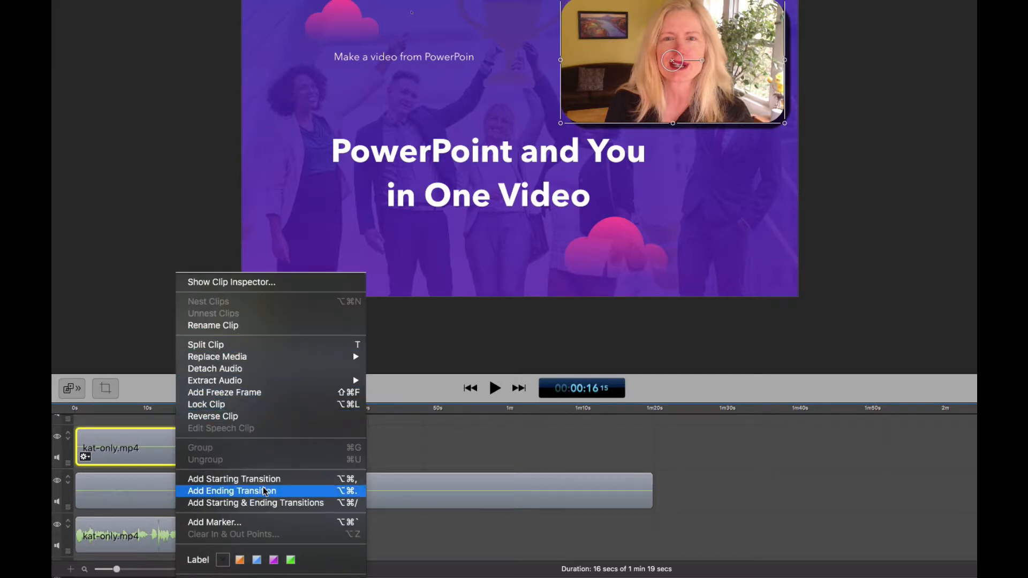
{"action": "left_click", "coordinate": [231, 490]}
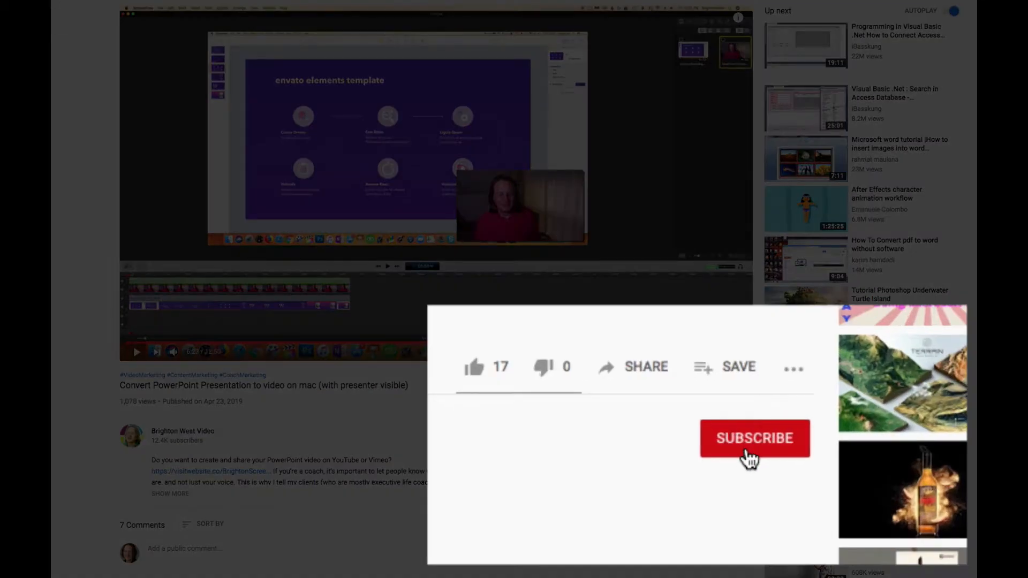
{"action": "left_click", "coordinate": [754, 438]}
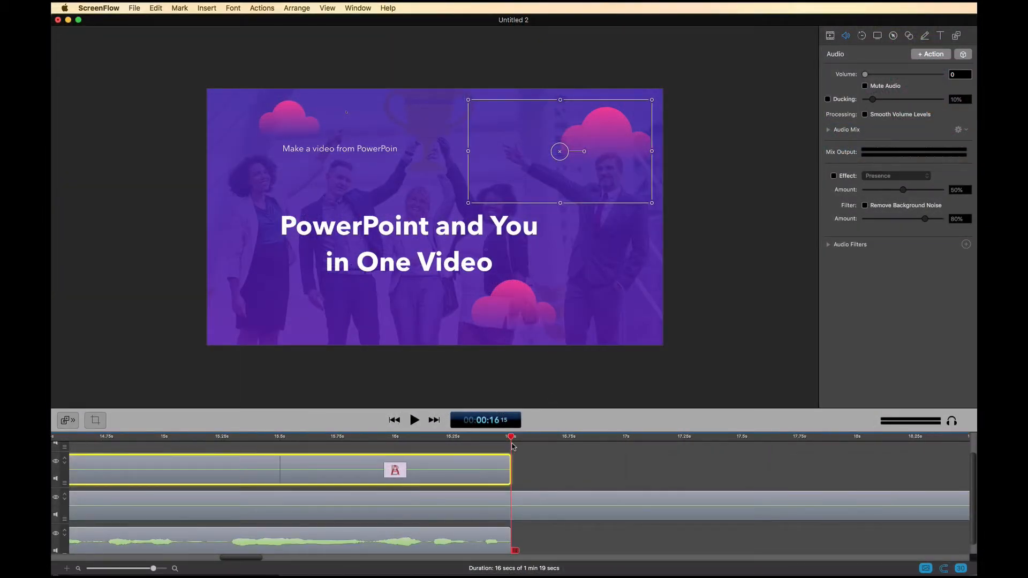
{"action": "left_click", "coordinate": [257, 437]}
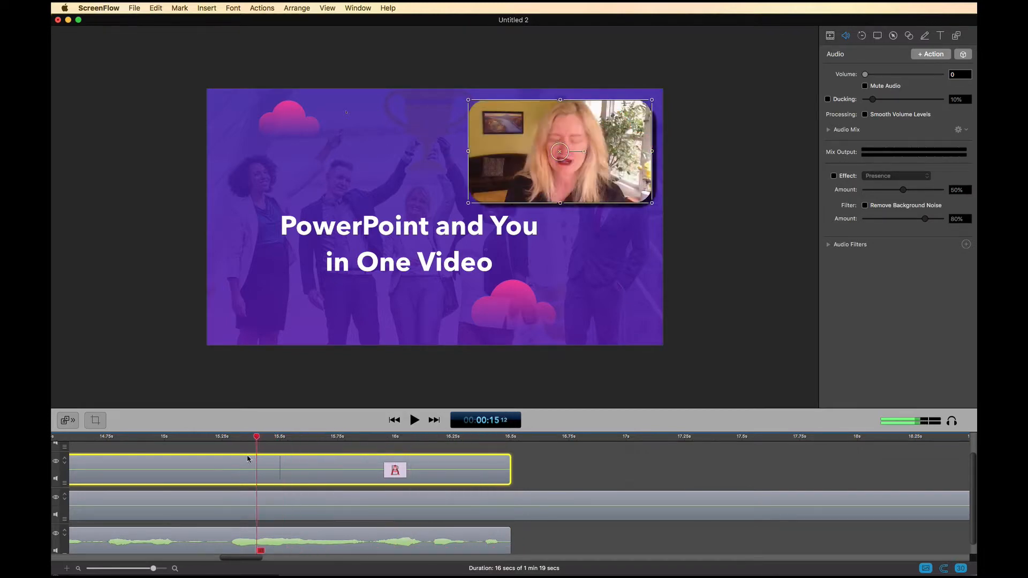
{"action": "left_click", "coordinate": [356, 435]}
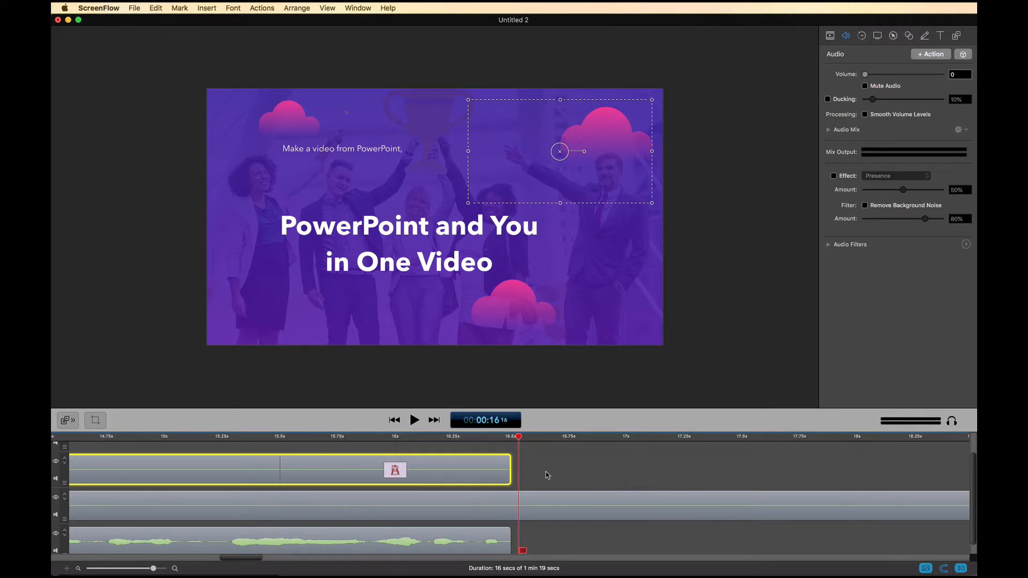
{"action": "left_click", "coordinate": [220, 437]}
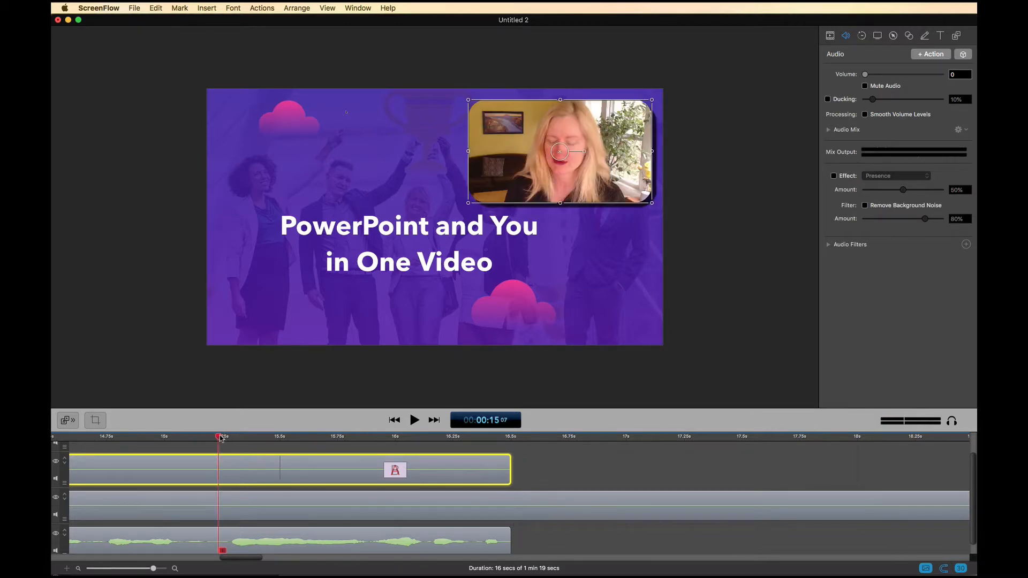
{"action": "left_click", "coordinate": [414, 420]}
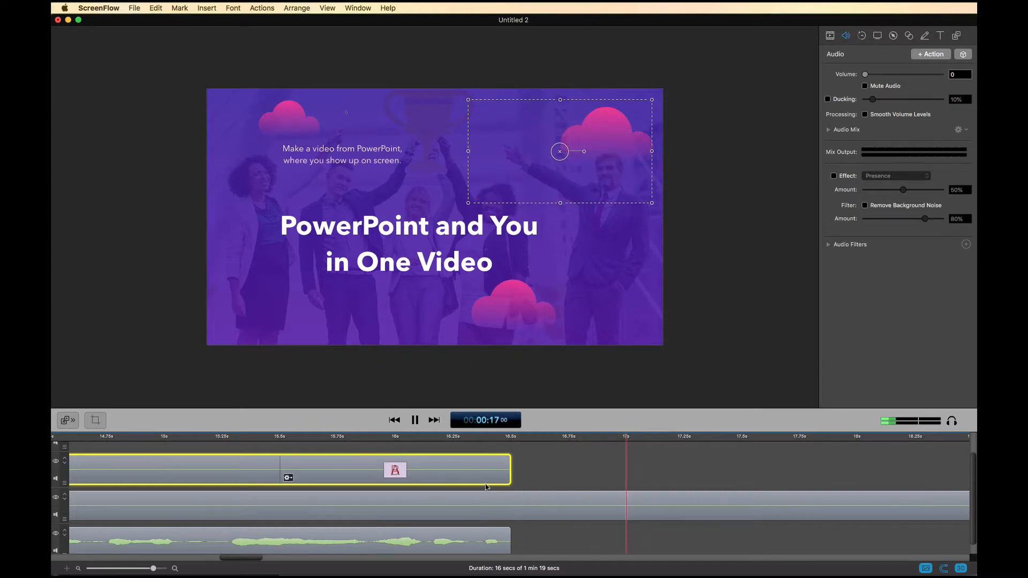
{"action": "left_click", "coordinate": [415, 421]}
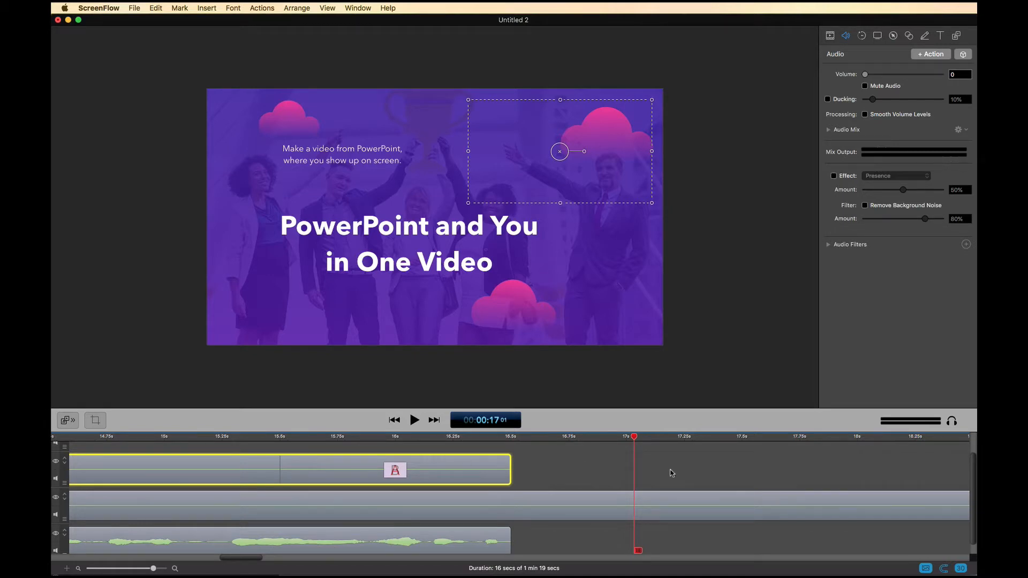
{"action": "mouse_move", "coordinate": [615, 467]}
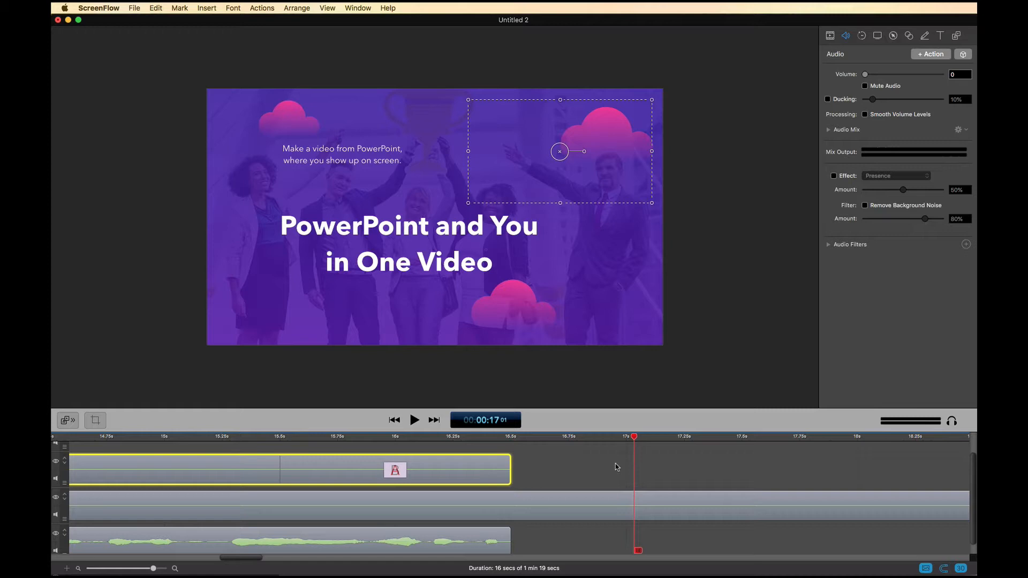
{"action": "mouse_move", "coordinate": [590, 473]}
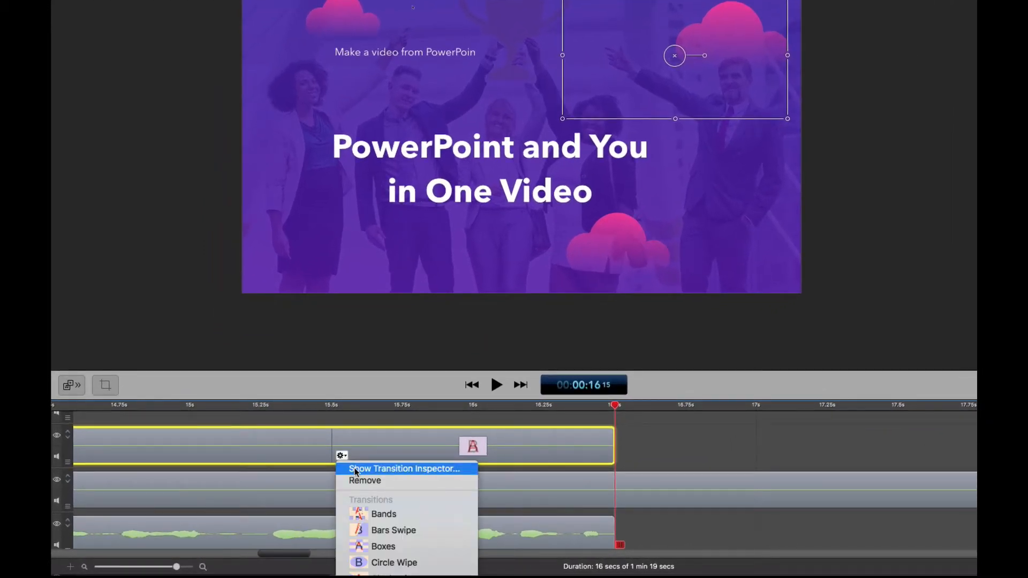
In the Transition Inspector, try Clock Wipe and Copy Machine, then keep Cross Dissolve.
{"action": "left_click", "coordinate": [404, 468]}
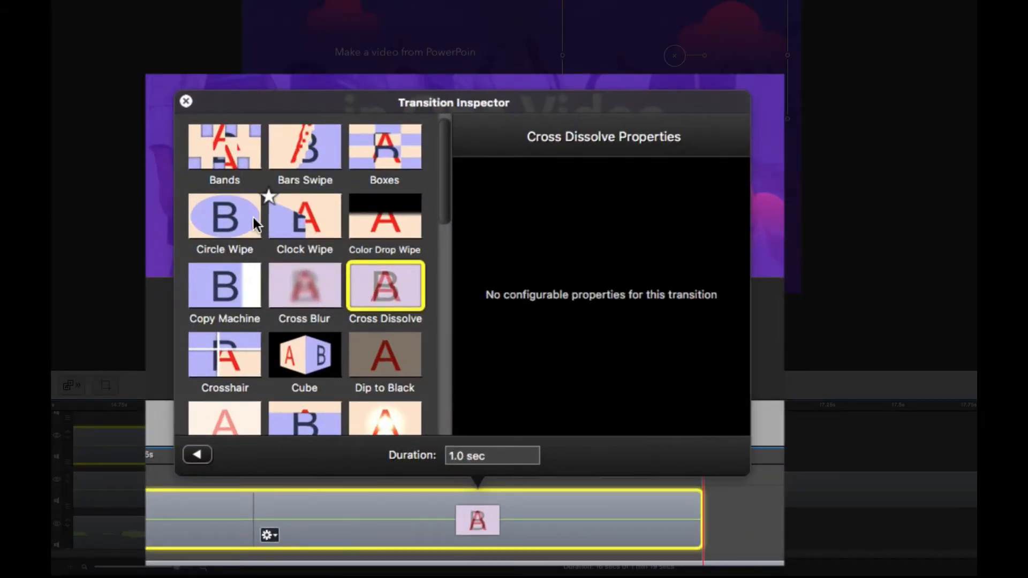
{"action": "left_click", "coordinate": [304, 217]}
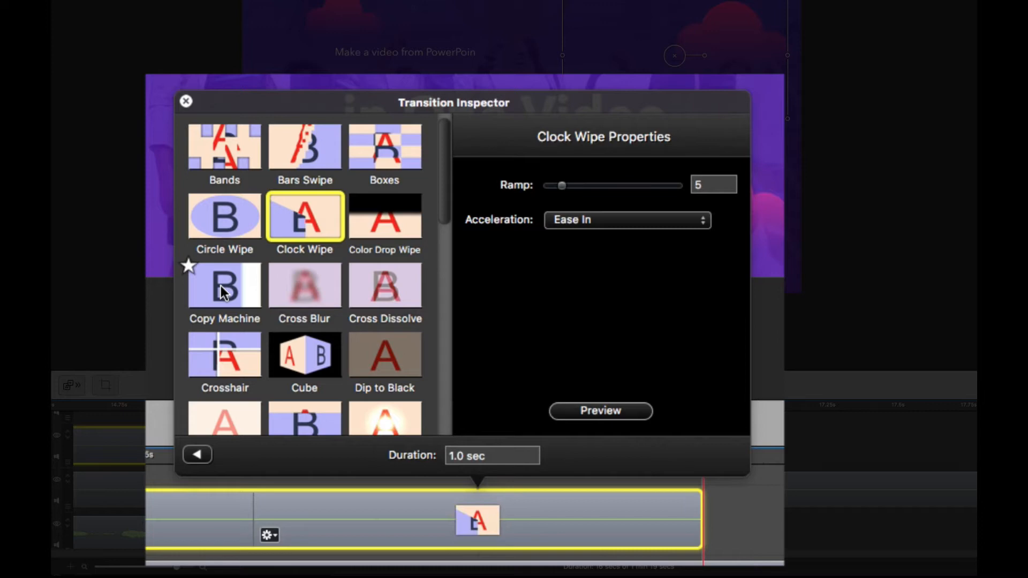
{"action": "left_click", "coordinate": [224, 286]}
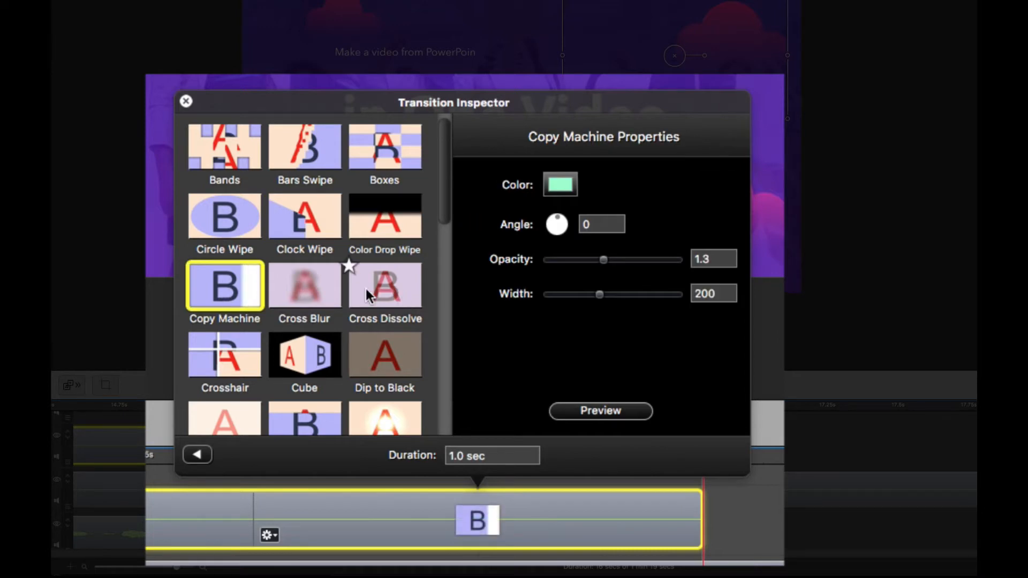
{"action": "left_click", "coordinate": [385, 286]}
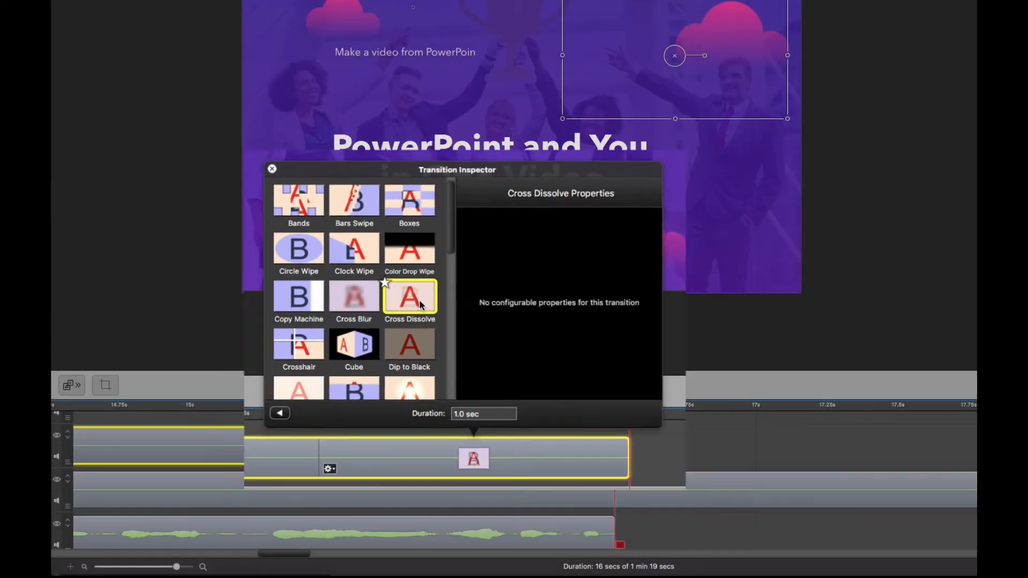
{"action": "left_click", "coordinate": [271, 169]}
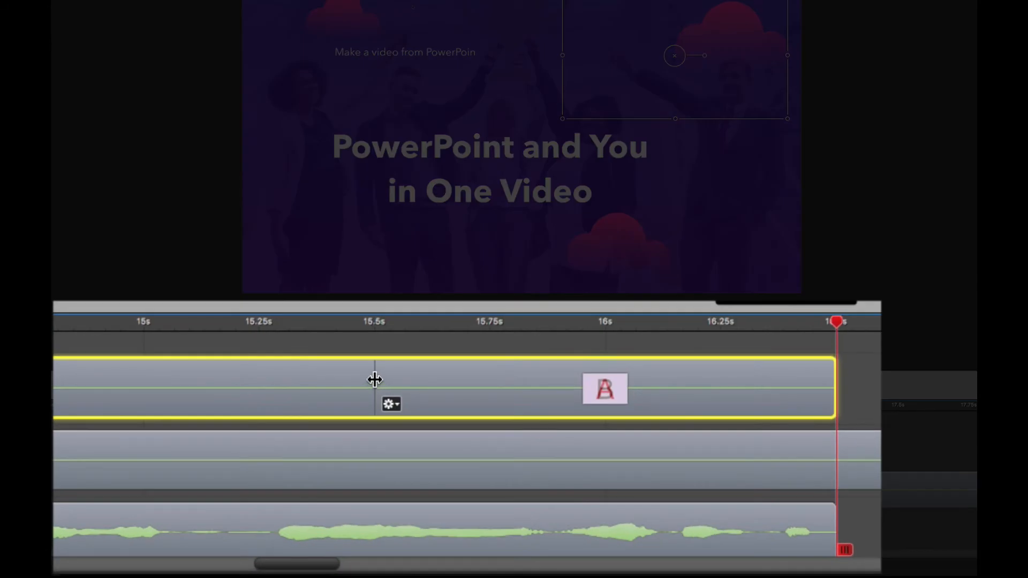
Extend the cross dissolve to start near 14.5 s and play it back.
{"action": "left_click_drag", "start_coordinate": [604, 388], "coordinate": [821, 388]}
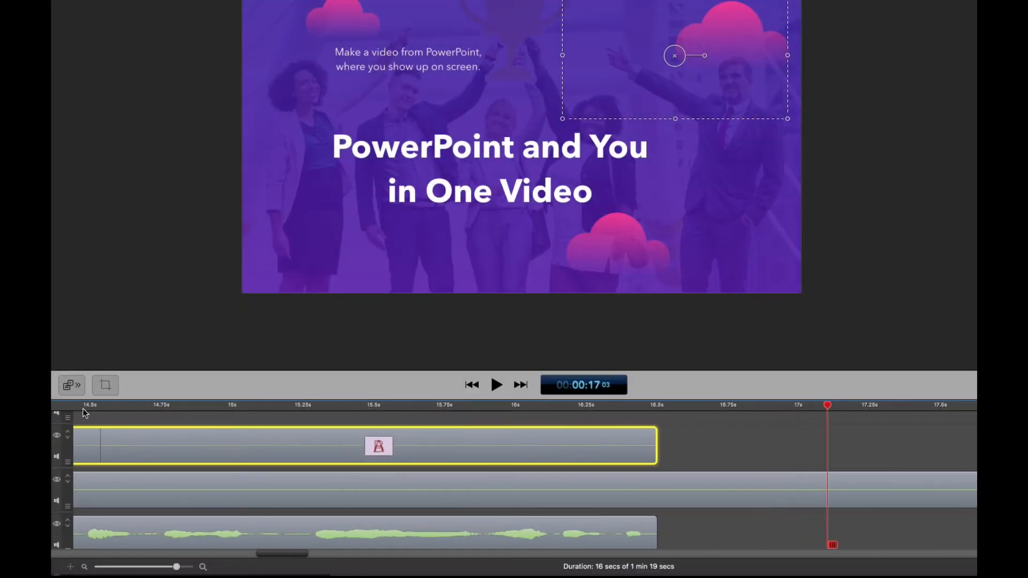
{"action": "left_click", "coordinate": [497, 385]}
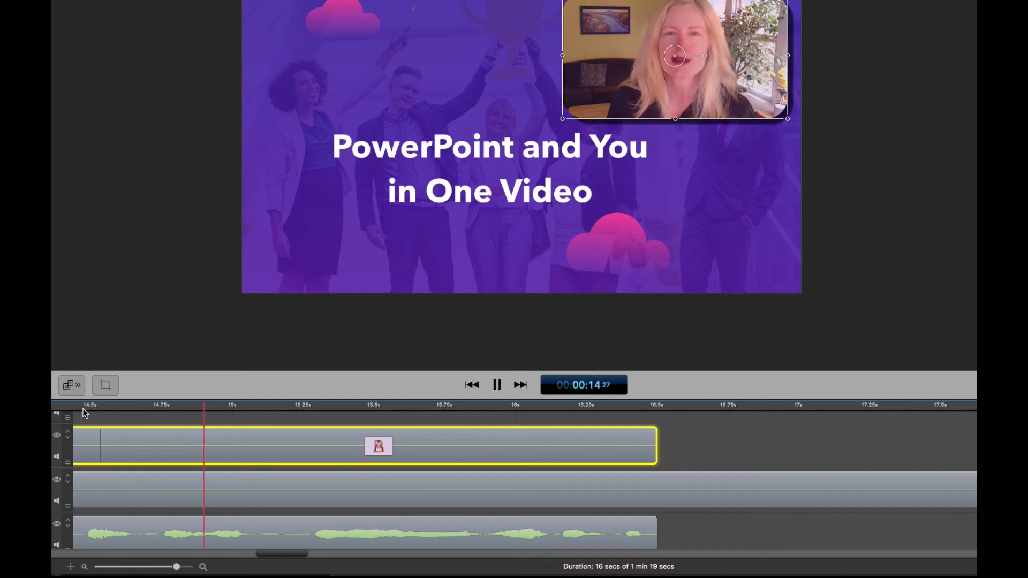